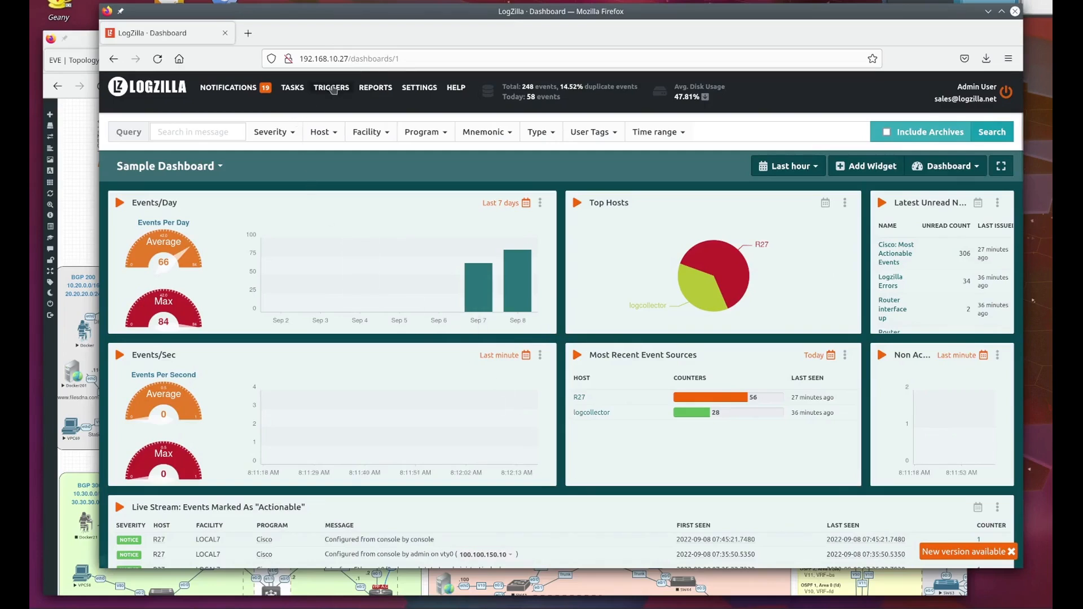
- Open the 'Router interface down' trigger from the Triggers list for editing
click(332, 86)
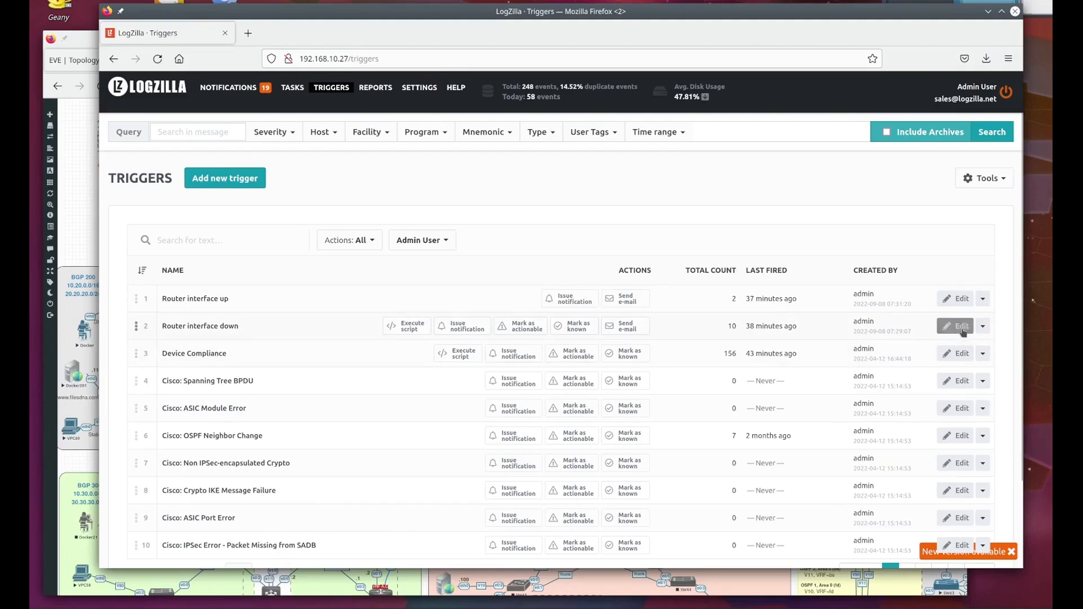
click(959, 325)
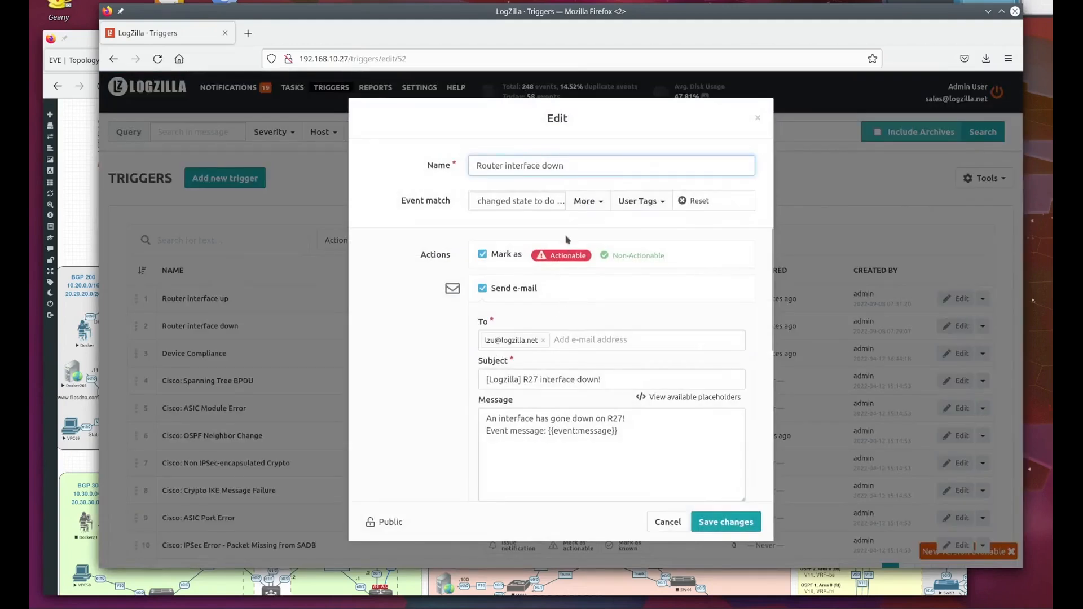
- Expand the Event match 'More' criteria to list hosts R27, R3 and logcollector
click(588, 200)
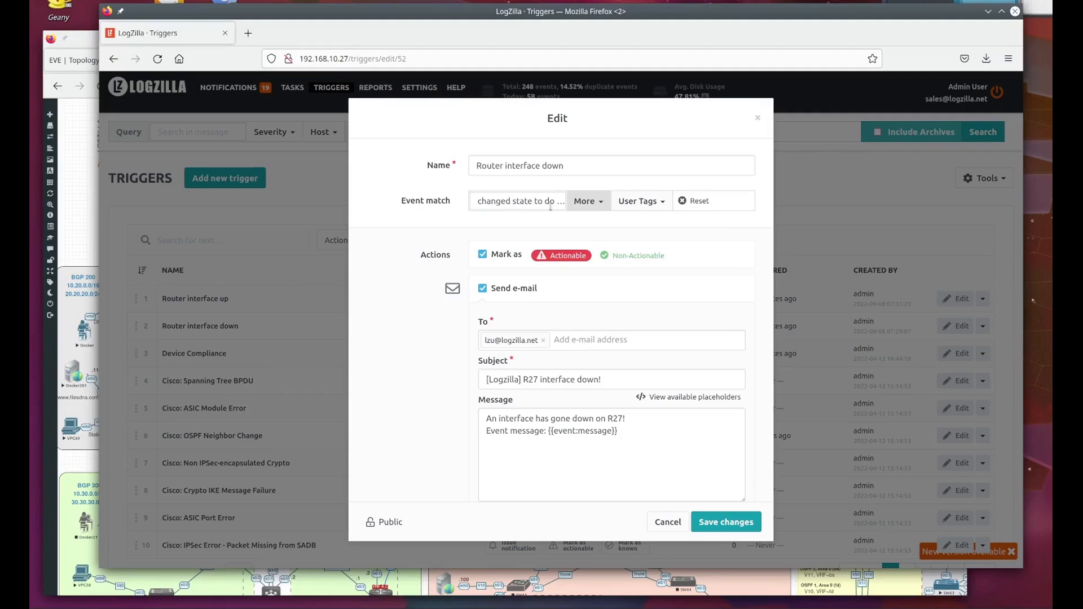
click(585, 200)
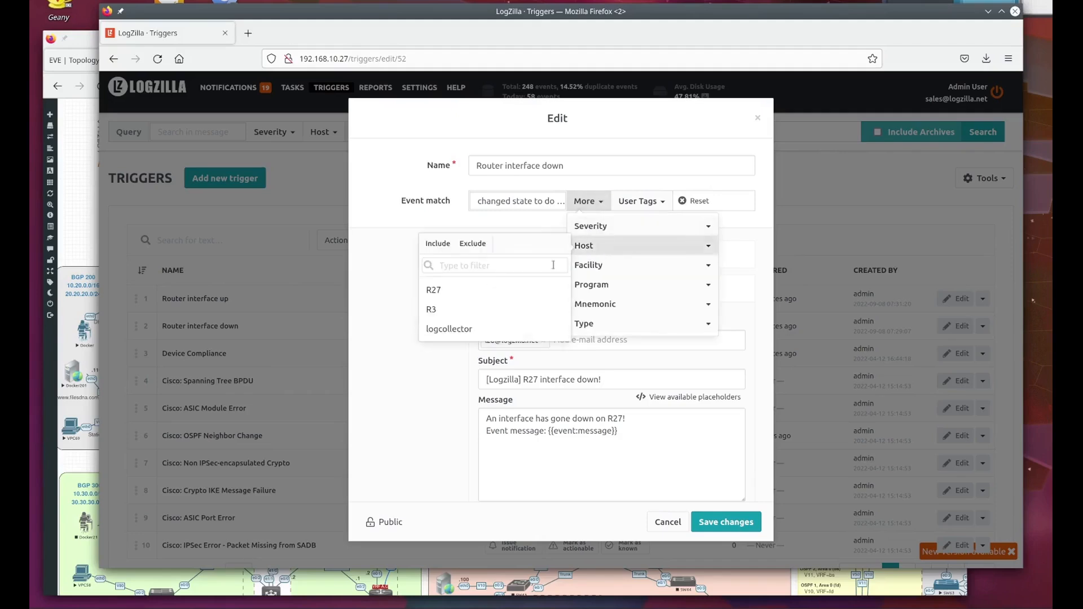
- Add a host criterion to the event match and scroll down to the email alert actions
click(434, 289)
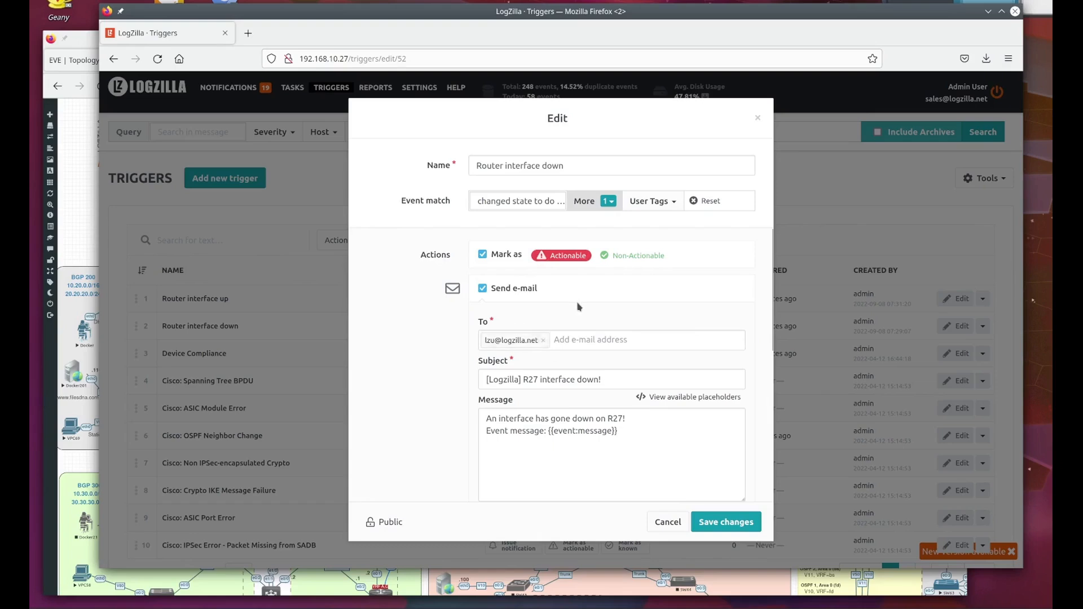
mouse_move(585, 310)
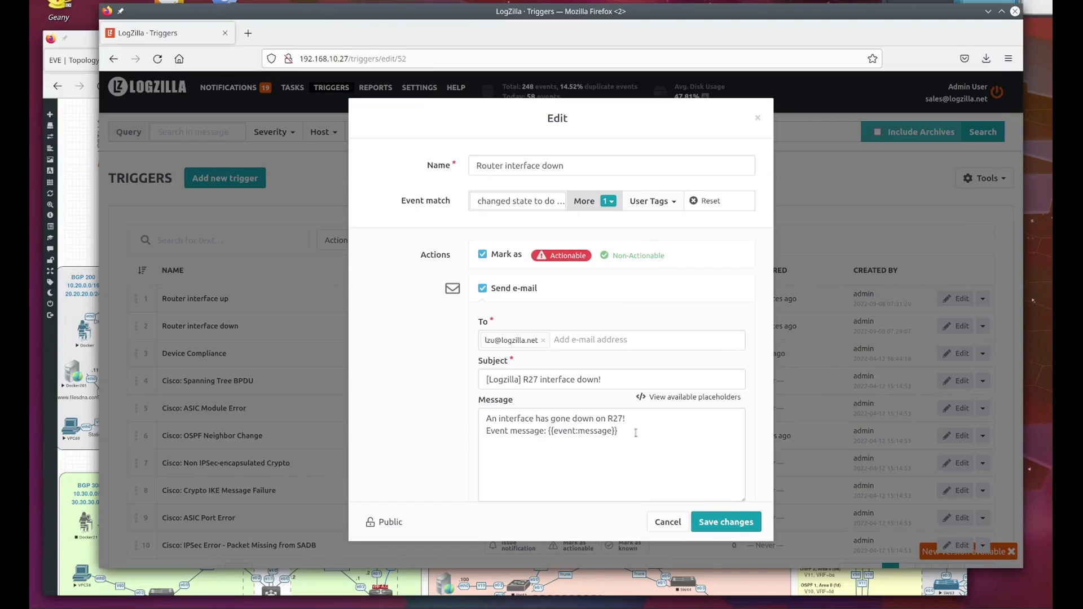
scroll(down, 3)
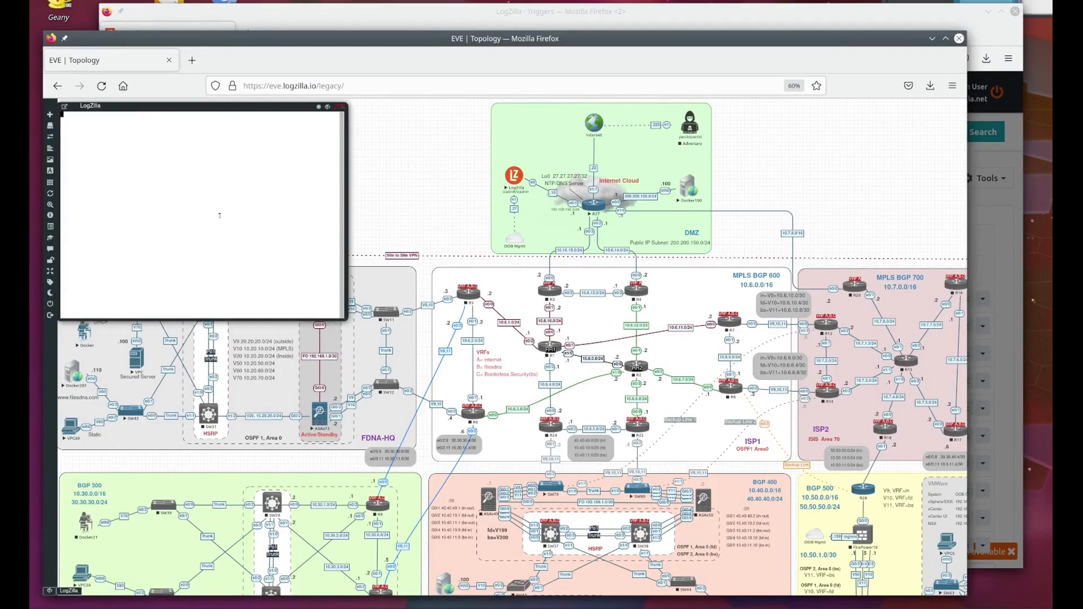
- Display the interface-up script with cat /etc/logzilla/scripts/interface-up
text(c)
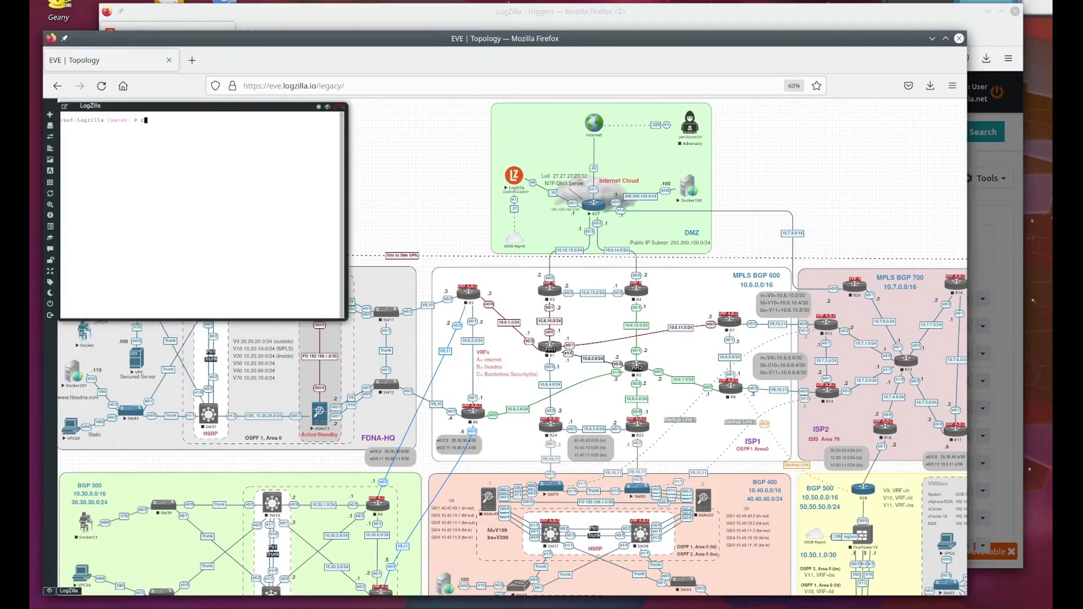
text(cat /etc/logzill)
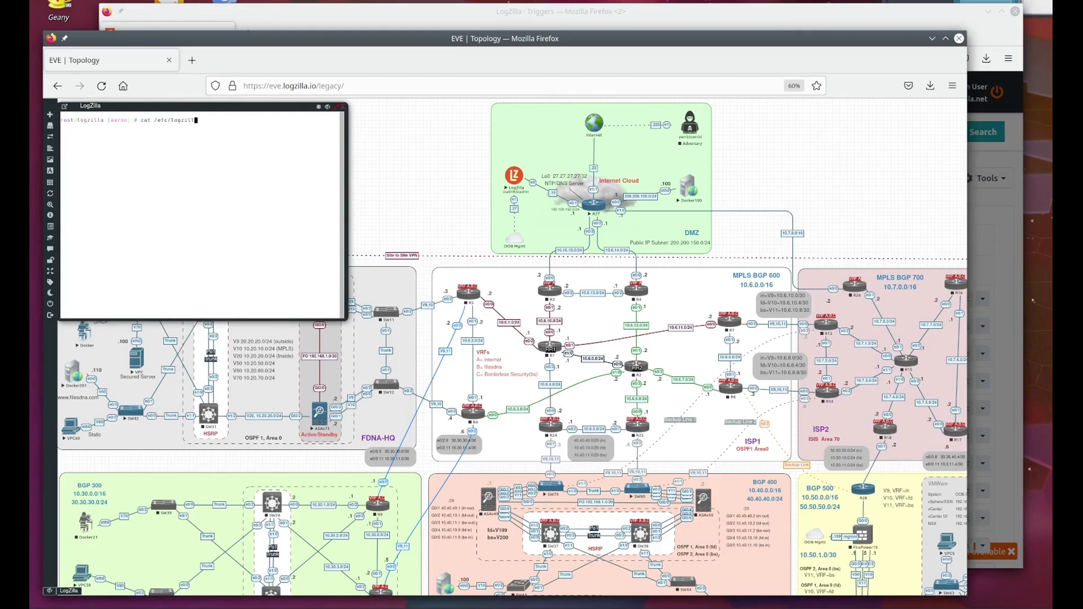
text(scripts/interface-up)
text(en)
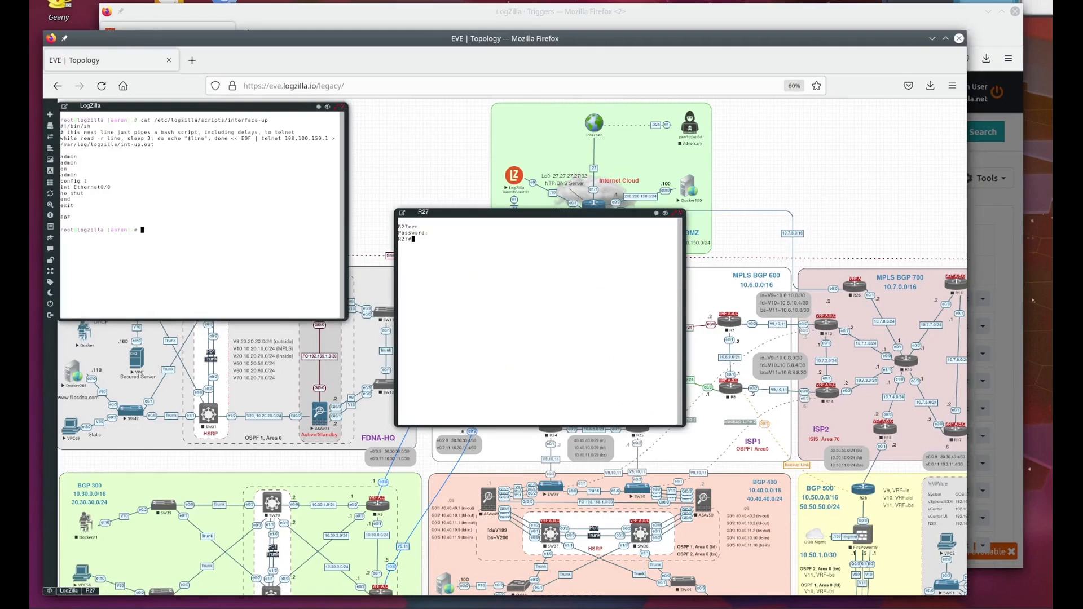
- Enter configuration mode on R27 and start configuring interface Ethernet0/0
text(config t)
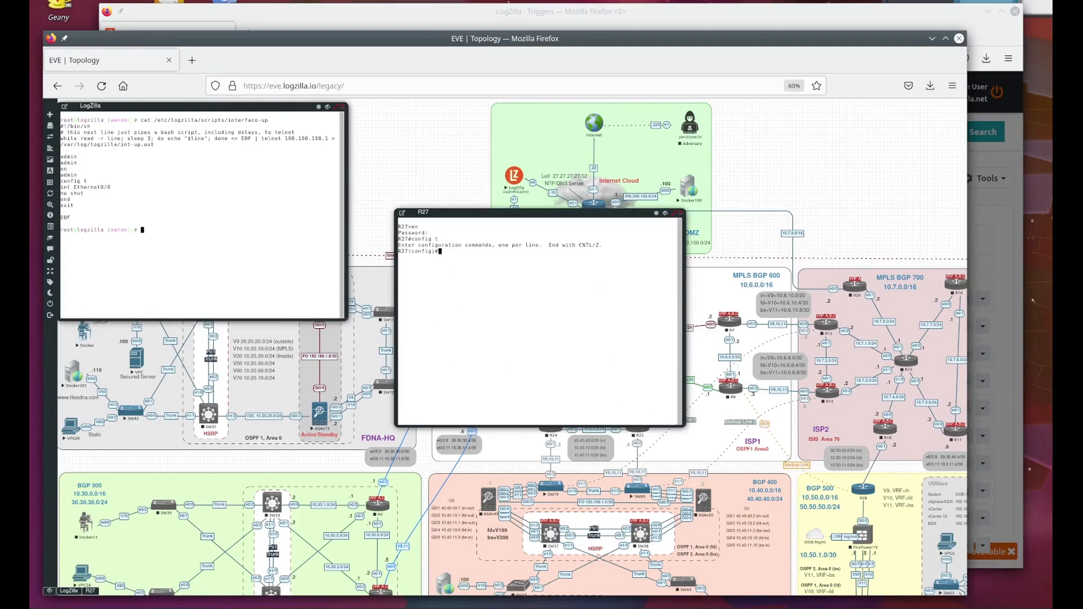
text(interfa)
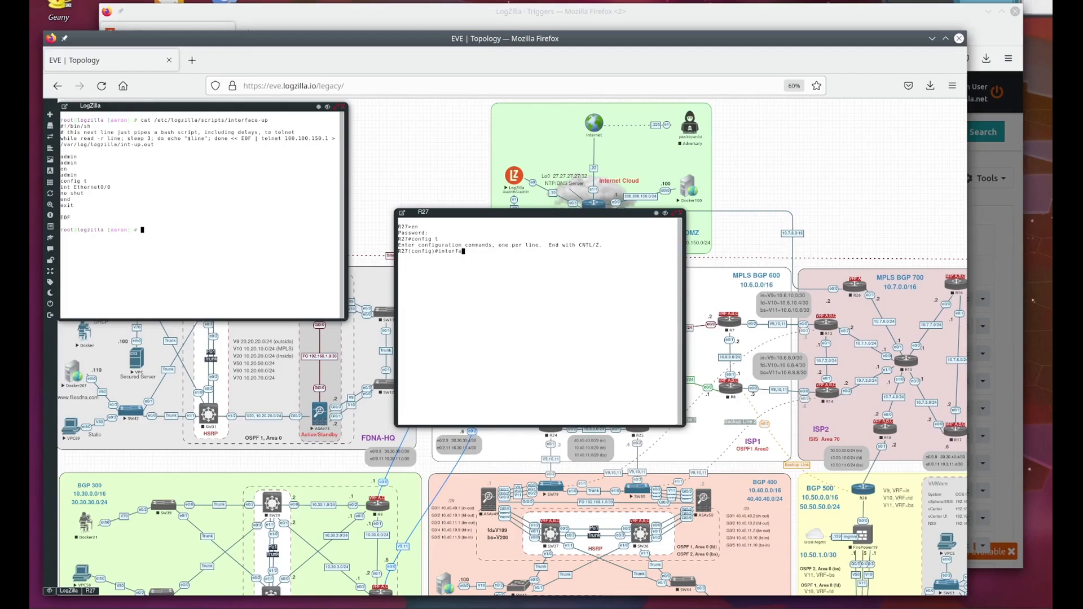
text(ce Ethernet)
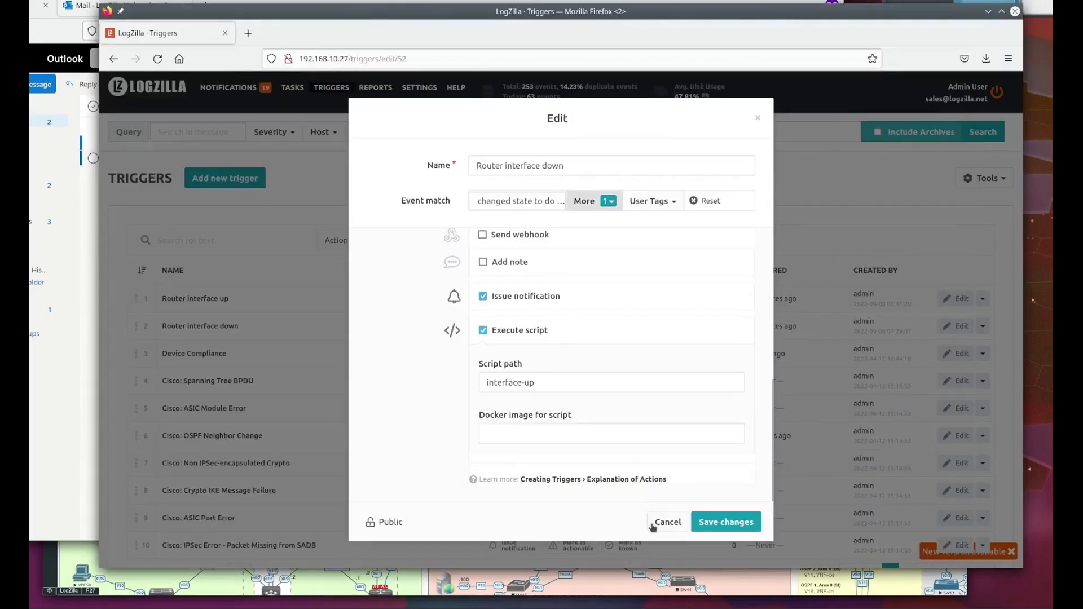
- Cancel the trigger editor and confirm discarding the unsaved changes
click(667, 521)
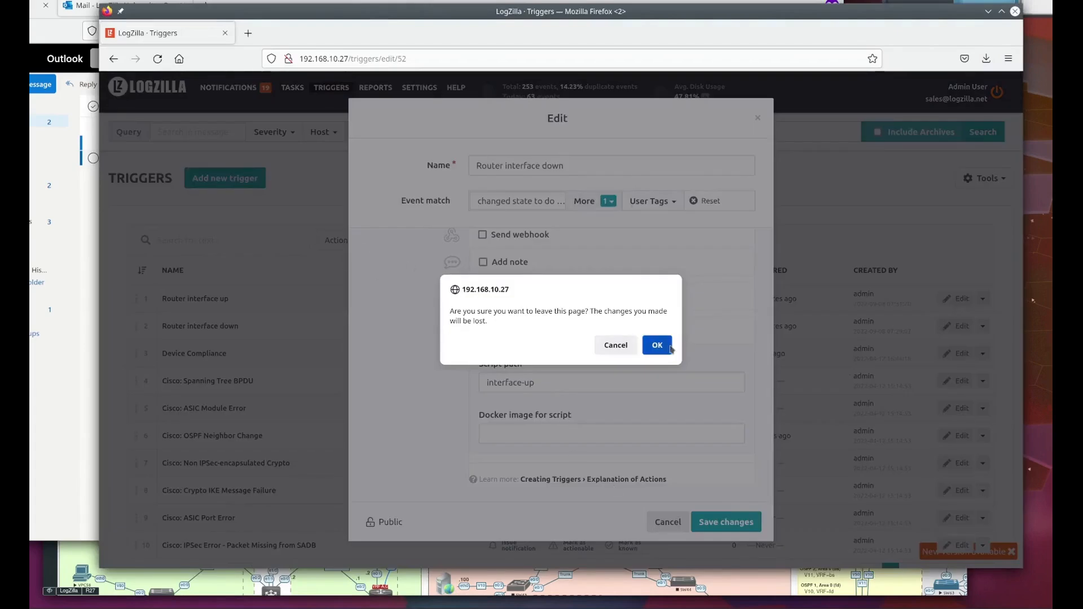
click(656, 345)
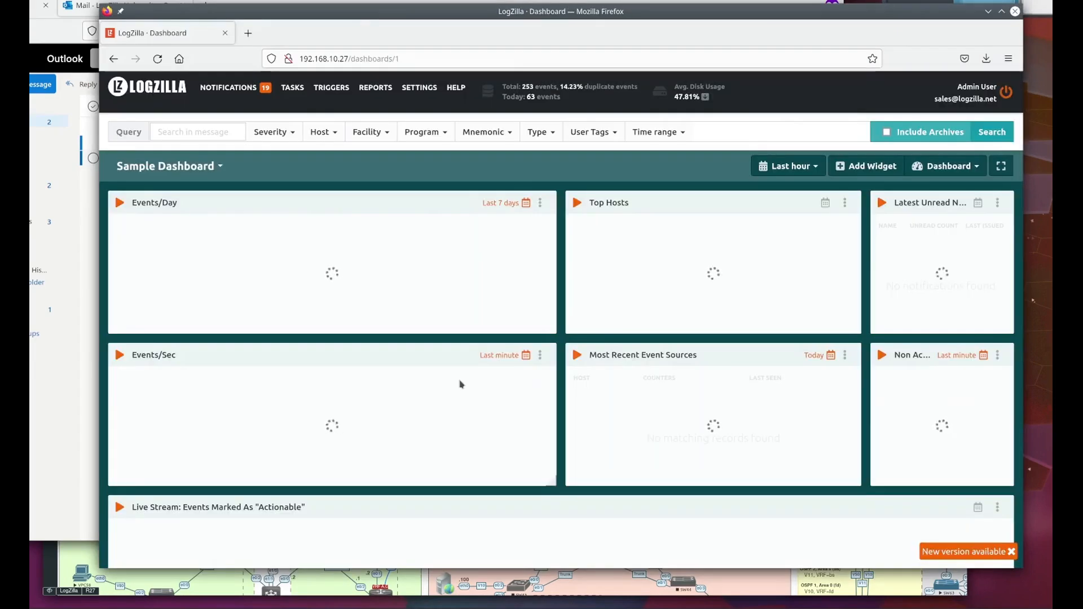